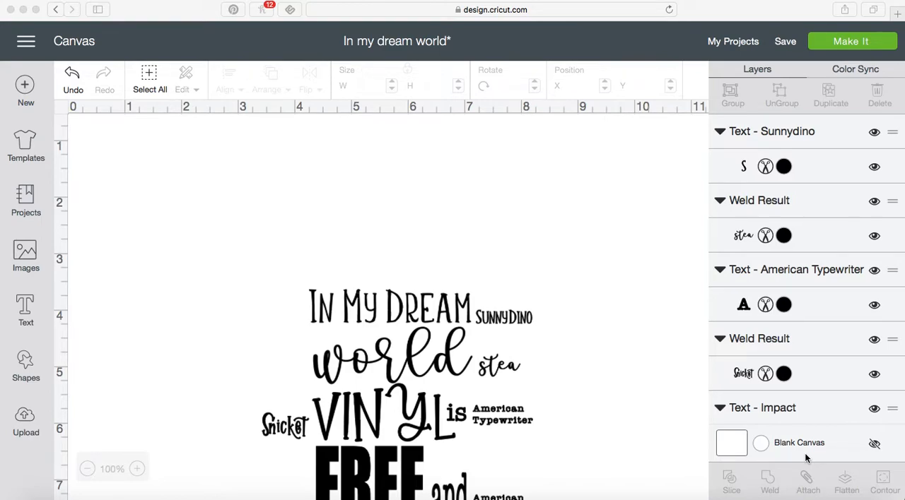
- Select the IN MY DREAM line as the start of the main-word selection
{"action": "scroll", "scroll_direction": "down", "scroll_amount": 3}
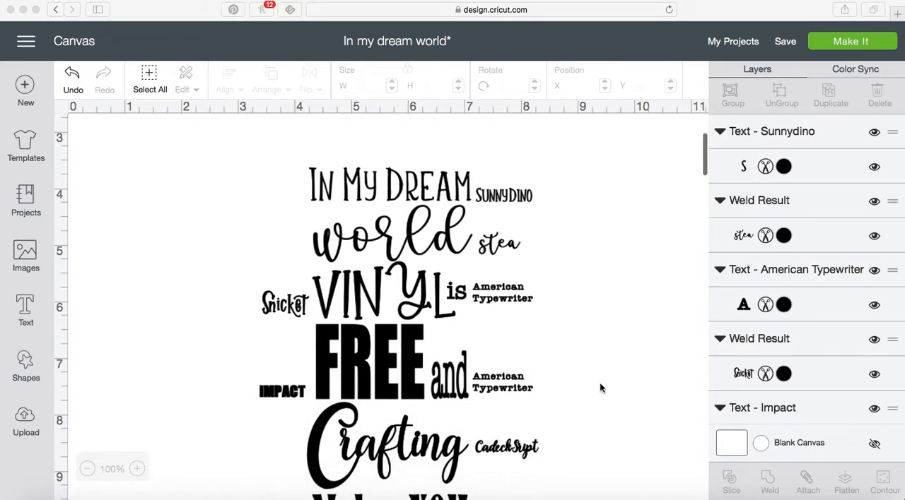
{"action": "scroll", "scroll_direction": "down", "scroll_amount": 3}
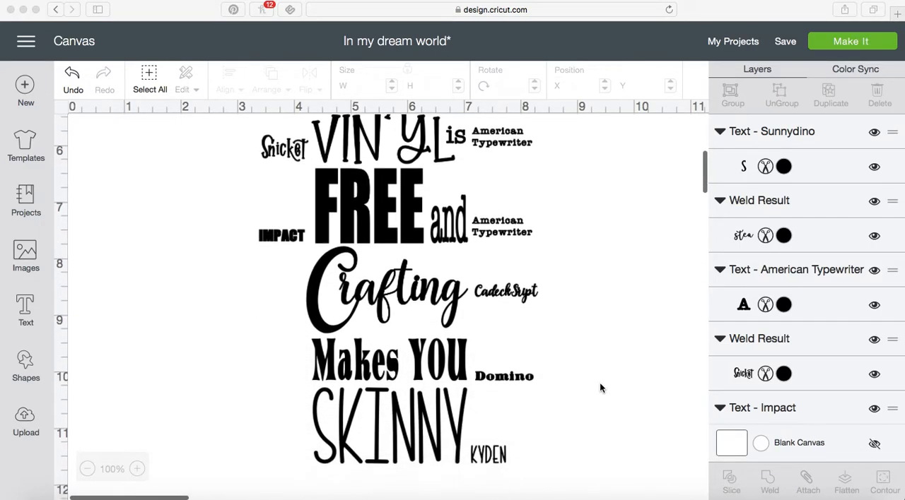
{"action": "scroll", "scroll_direction": "up", "scroll_amount": 3}
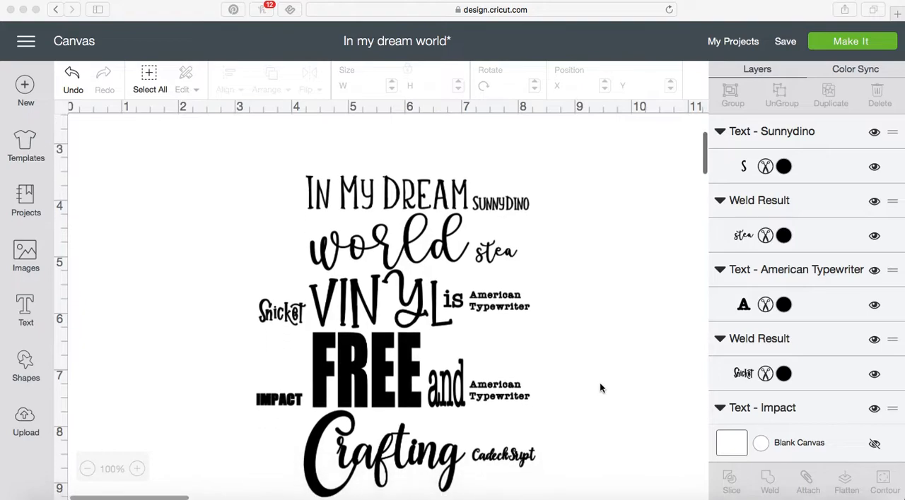
{"action": "scroll", "scroll_direction": "down", "scroll_amount": 3}
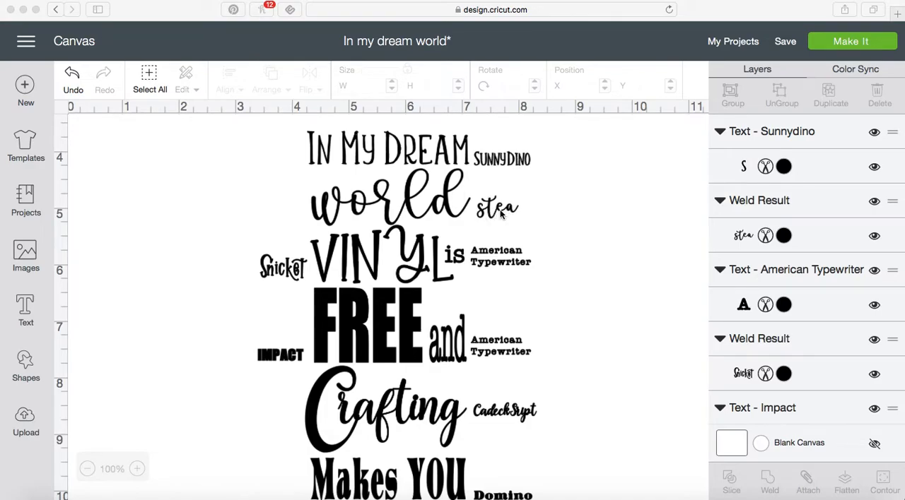
{"action": "mouse_move", "coordinate": [486, 314]}
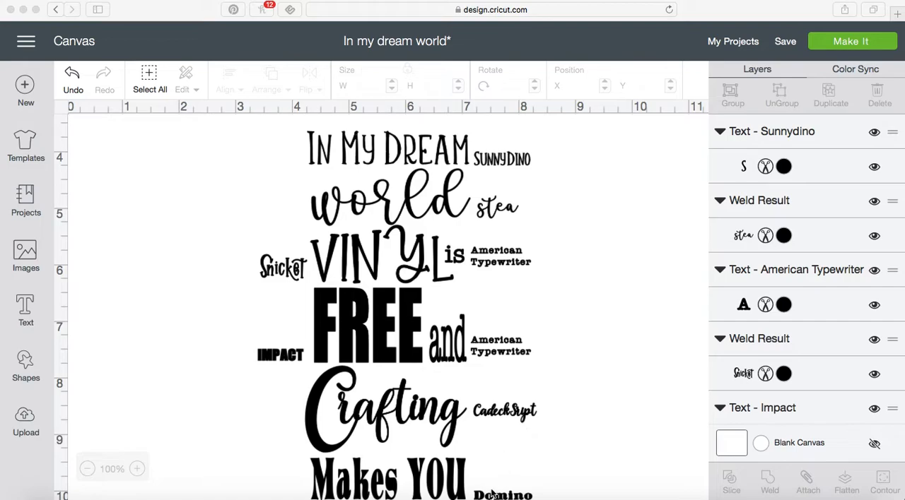
{"action": "scroll", "scroll_direction": "down", "scroll_amount": 3}
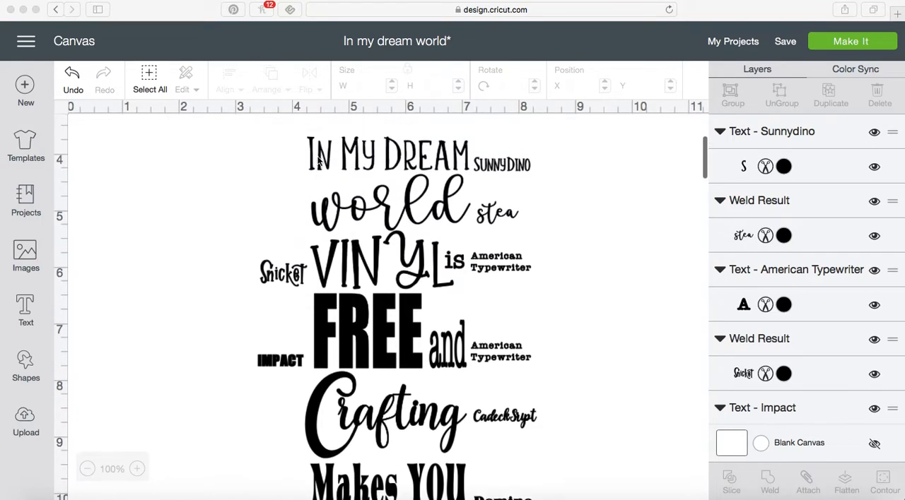
{"action": "scroll", "scroll_direction": "down", "scroll_amount": 3}
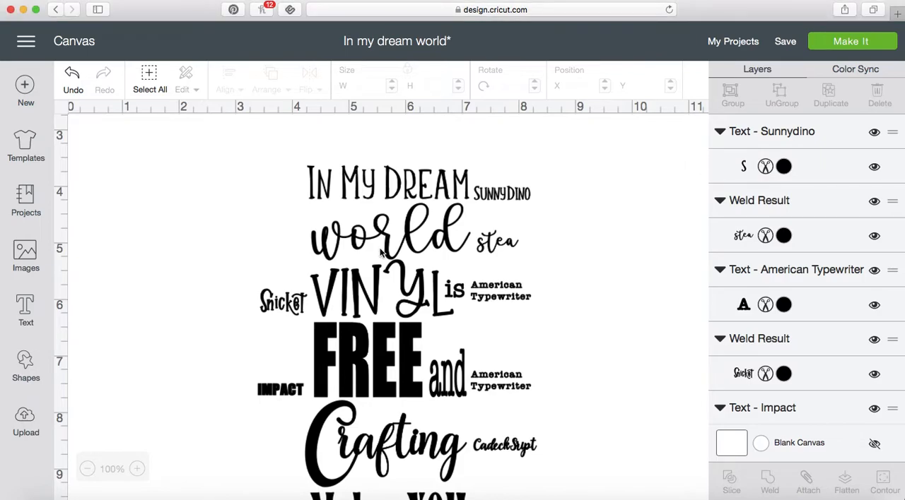
{"action": "left_click", "coordinate": [388, 182]}
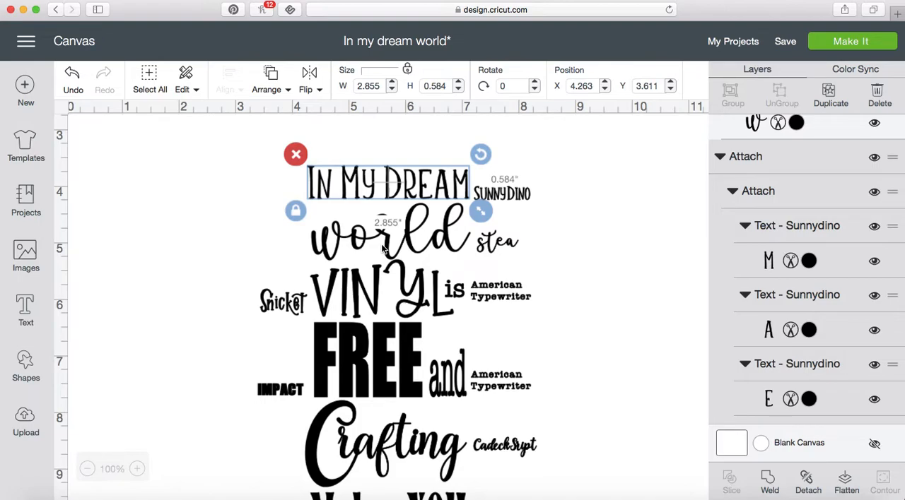
- Shift-add the remaining main words so the whole text column is selected
{"action": "scroll", "scroll_direction": "down", "scroll_amount": 3}
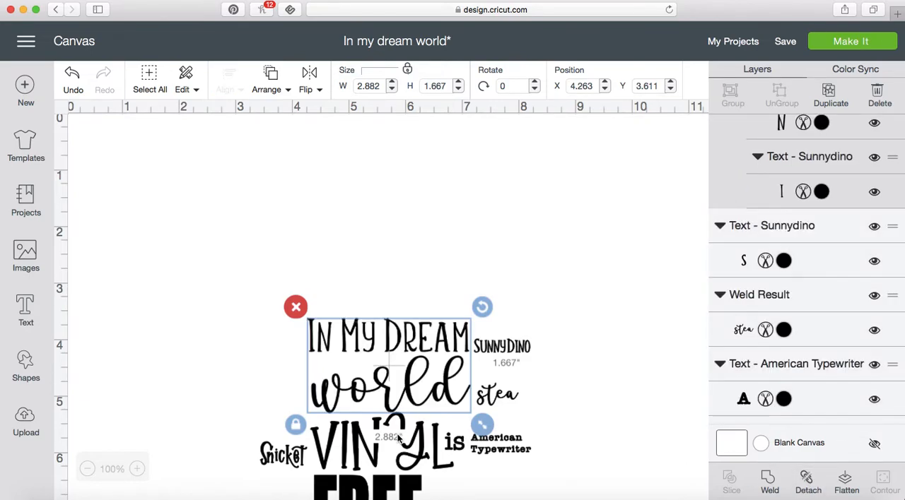
{"action": "left_click", "coordinate": [806, 481]}
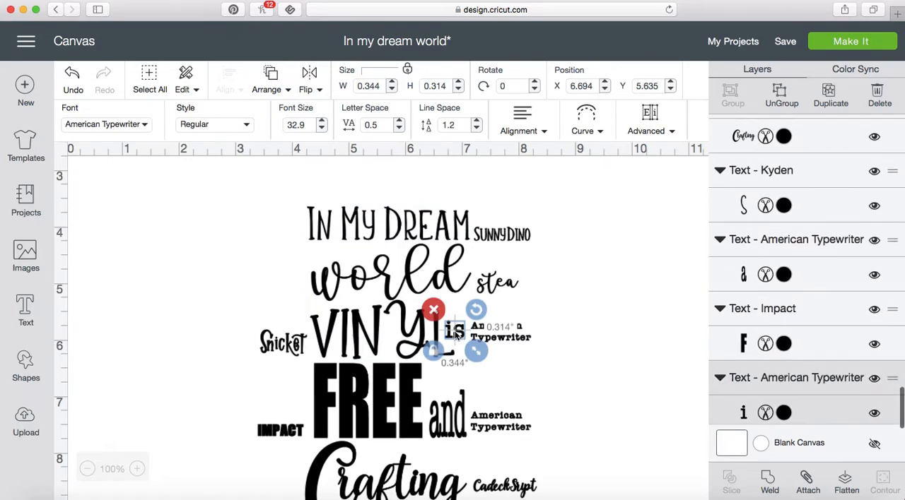
{"action": "left_click", "coordinate": [807, 483]}
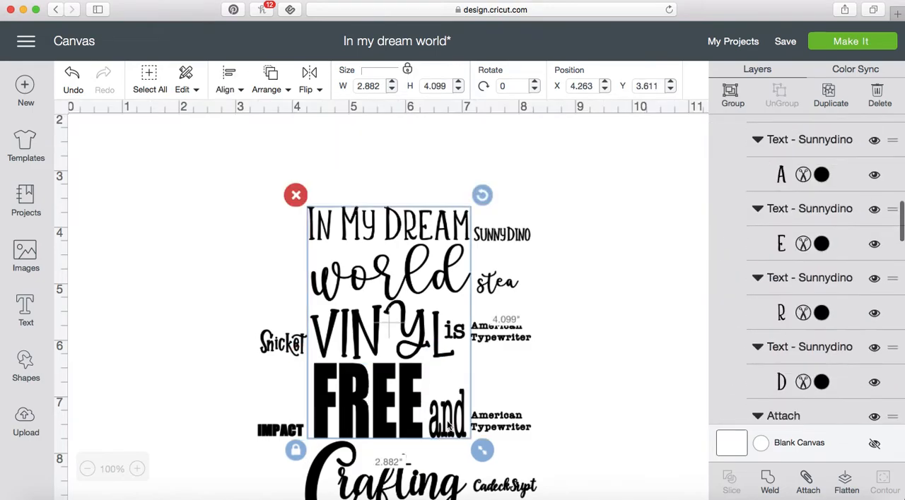
{"action": "left_click", "coordinate": [805, 484]}
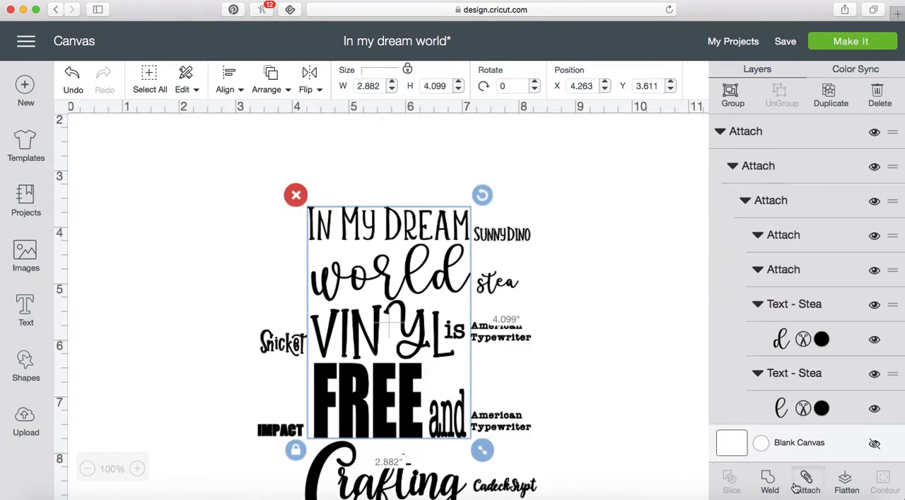
{"action": "scroll", "scroll_direction": "down", "scroll_amount": 3}
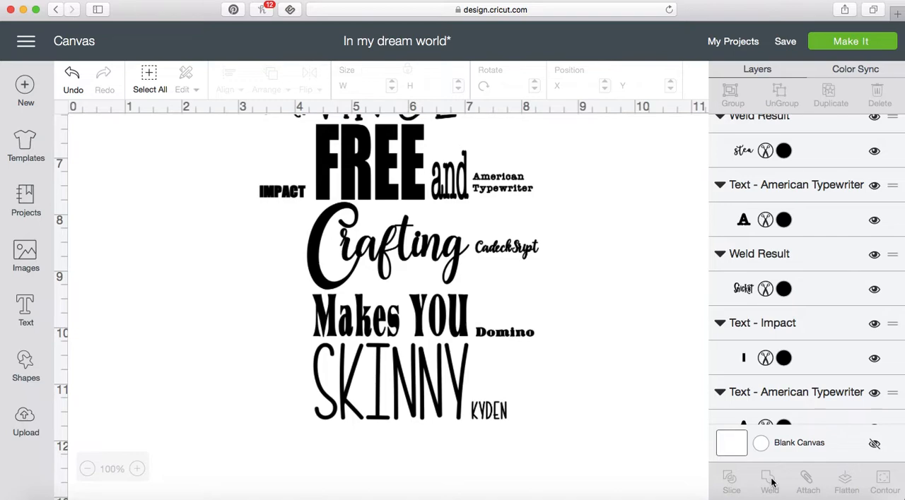
{"action": "mouse_move", "coordinate": [619, 379]}
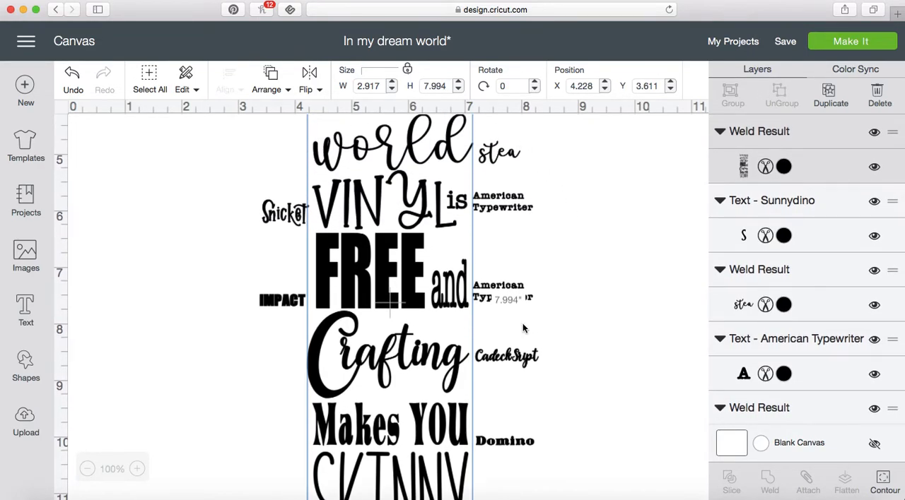
{"action": "mouse_move", "coordinate": [495, 129]}
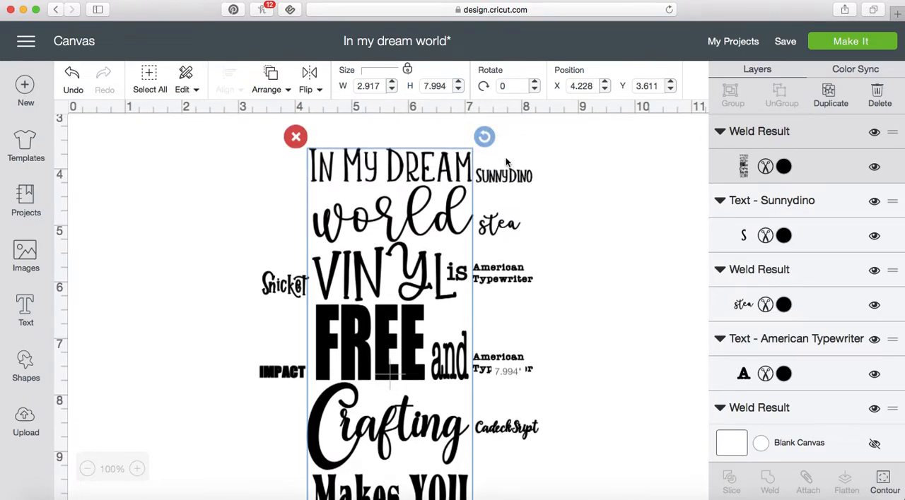
- Deselect the newly welded main-text column on the canvas
{"action": "left_click", "coordinate": [503, 175]}
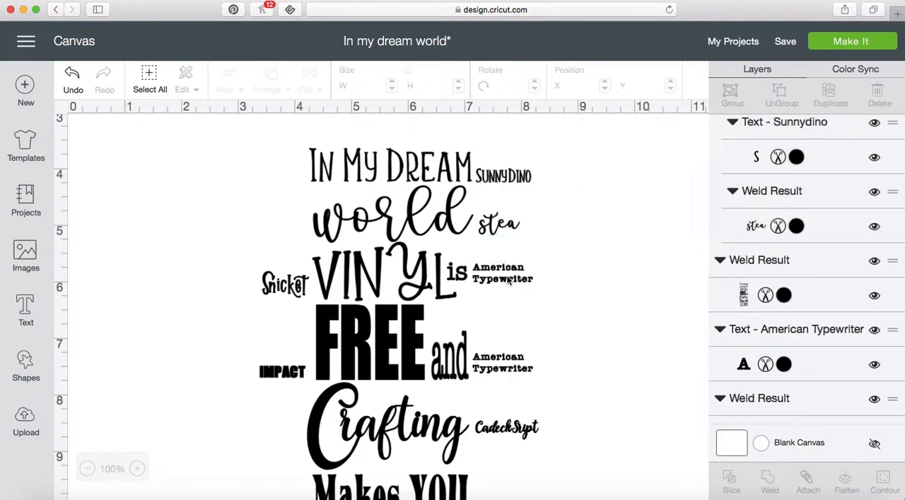
{"action": "mouse_move", "coordinate": [515, 370]}
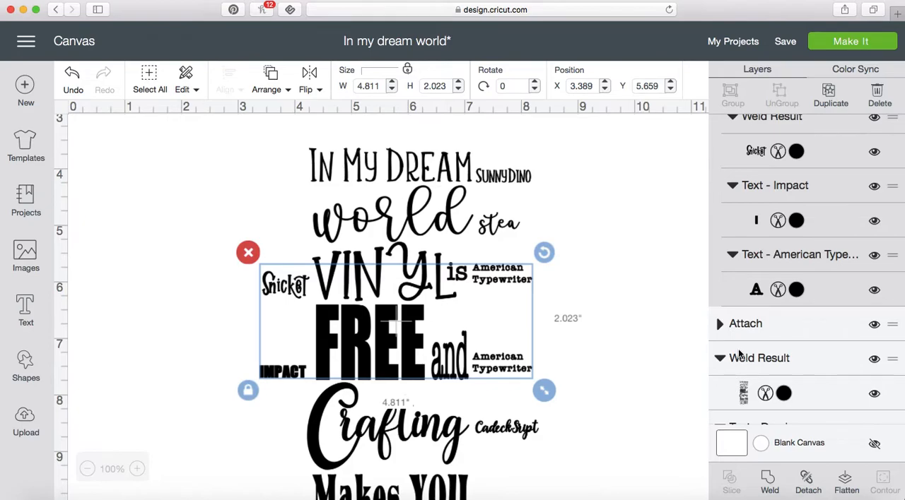
- Scroll down the layer list to reach the font-name labels for welding
{"action": "scroll", "scroll_direction": "down", "scroll_amount": 3}
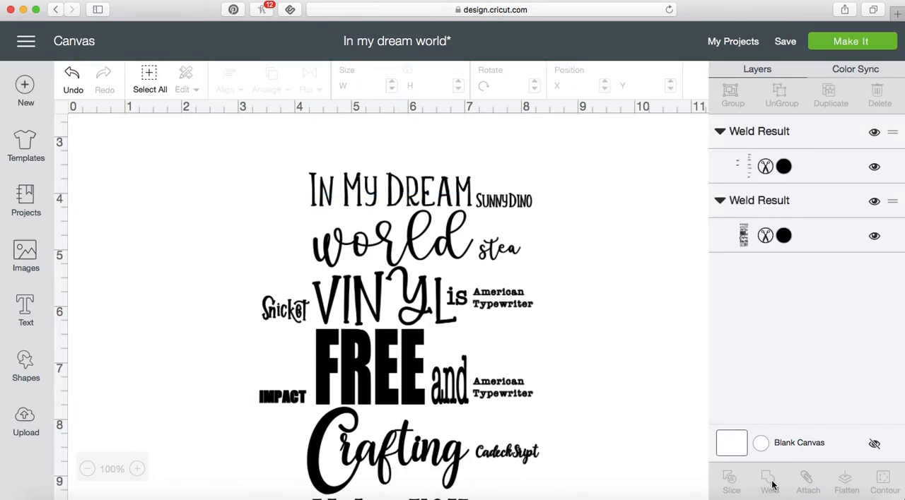
{"action": "mouse_move", "coordinate": [551, 283]}
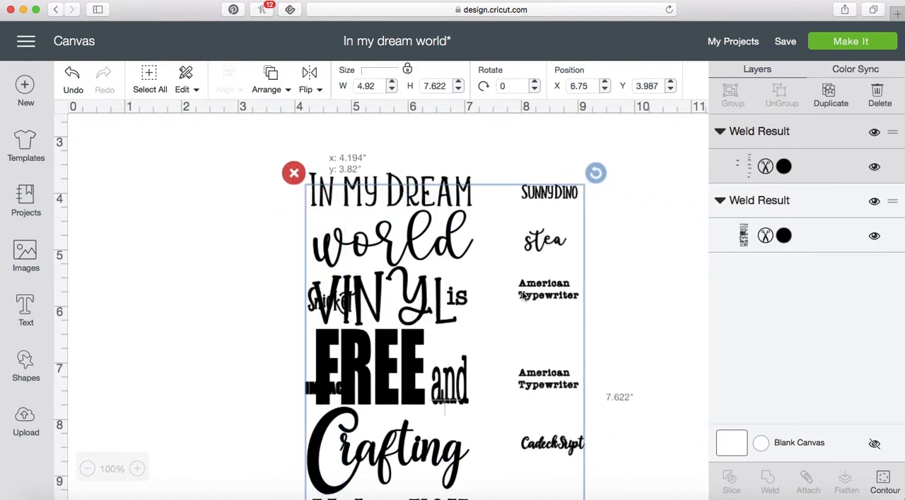
{"action": "left_click_drag", "start_coordinate": [439, 304], "coordinate": [412, 311]}
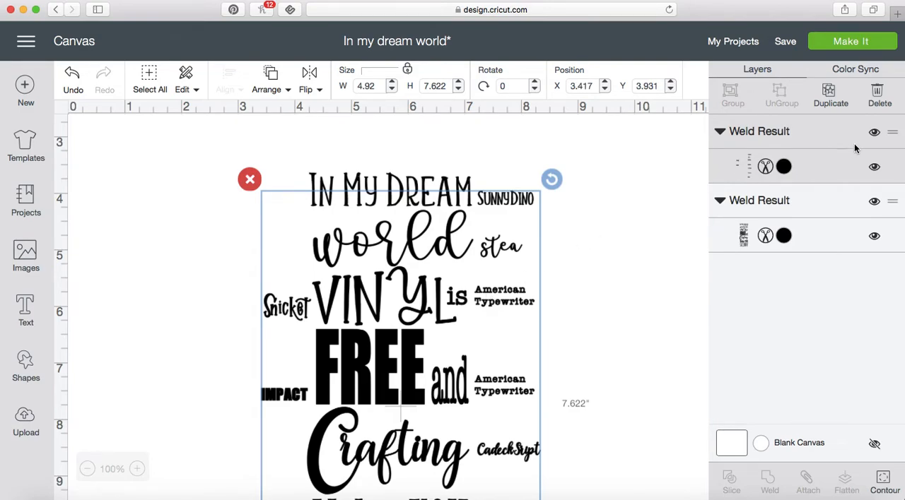
{"action": "left_click", "coordinate": [873, 133]}
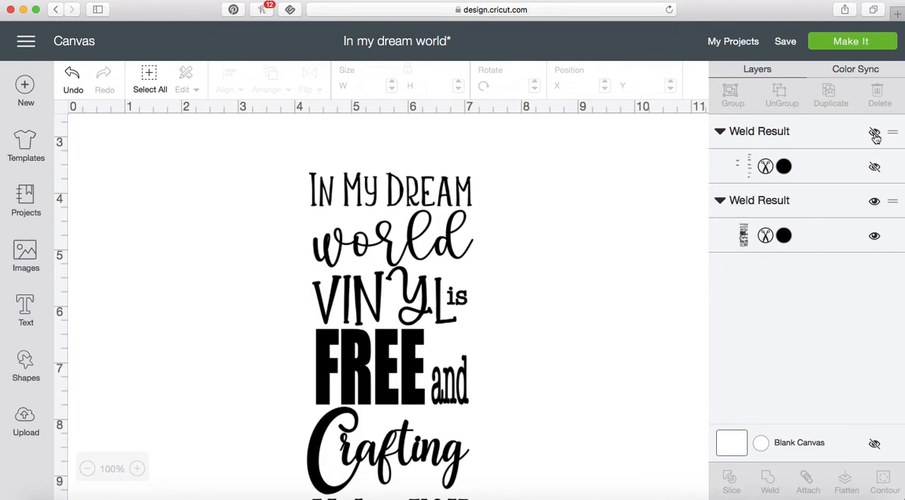
{"action": "left_click", "coordinate": [873, 131]}
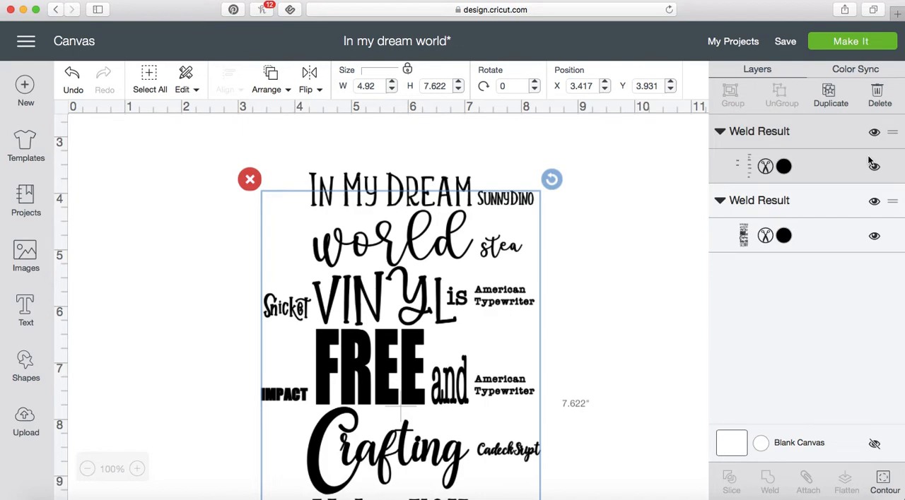
{"action": "mouse_move", "coordinate": [566, 470]}
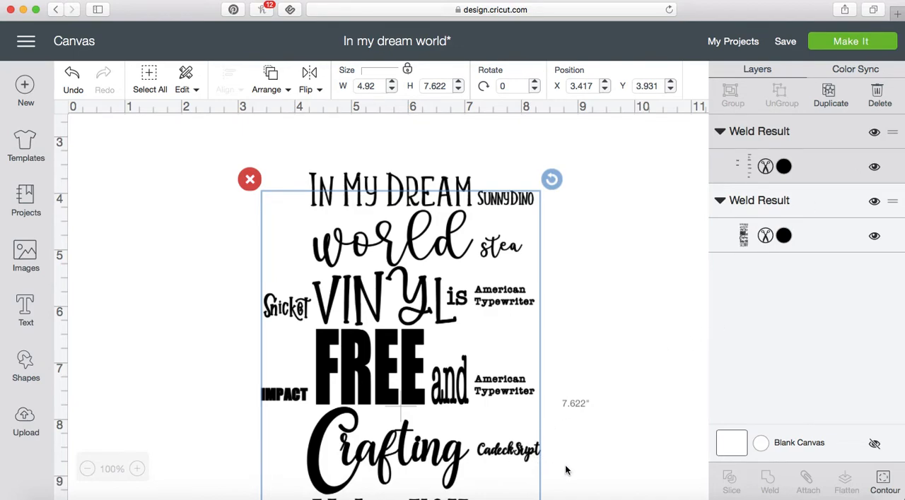